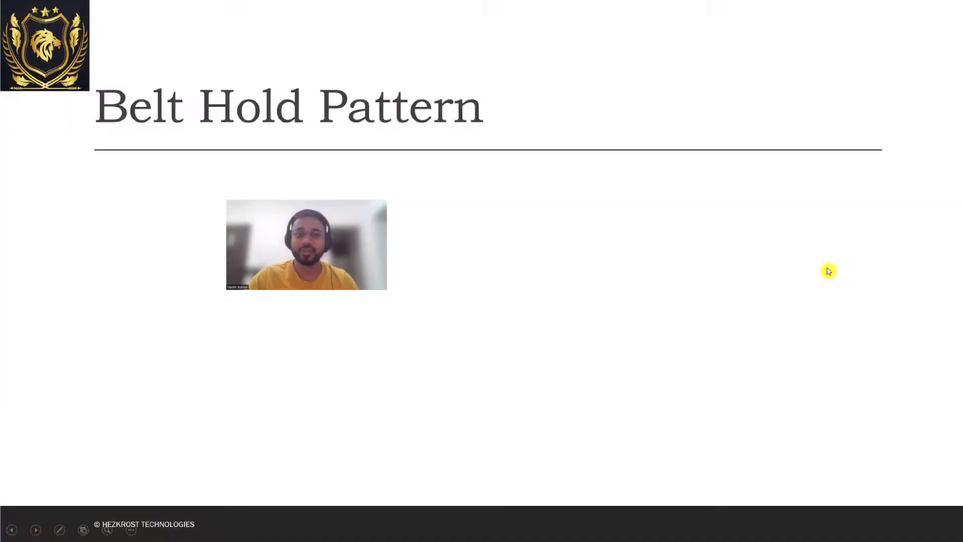
Sketch a green rising trend line leading into the green candlesticks
{"action": "left_click_drag", "start_coordinate": [306, 244], "coordinate": [670, 238]}
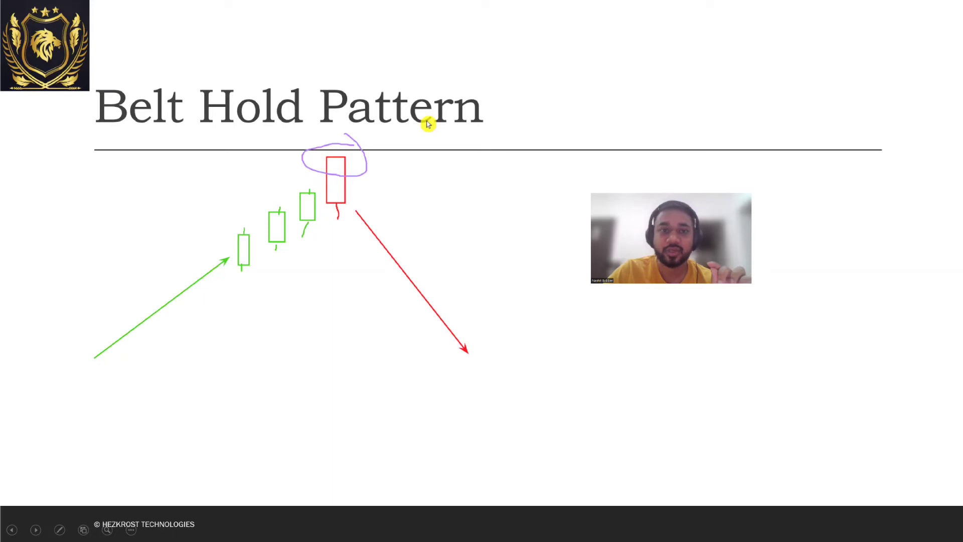
Draw a purple horizontal resistance line across the red candle's top
{"action": "left_click_drag", "start_coordinate": [157, 161], "coordinate": [491, 161]}
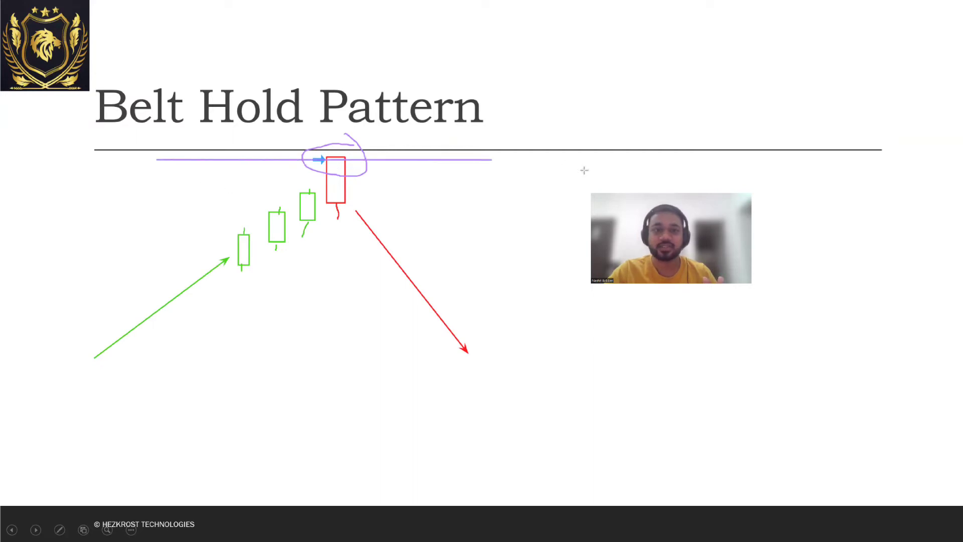
Extend the purple resistance line right and trace a purple stroke around the bearish example
{"action": "left_click_drag", "start_coordinate": [491, 160], "coordinate": [715, 160]}
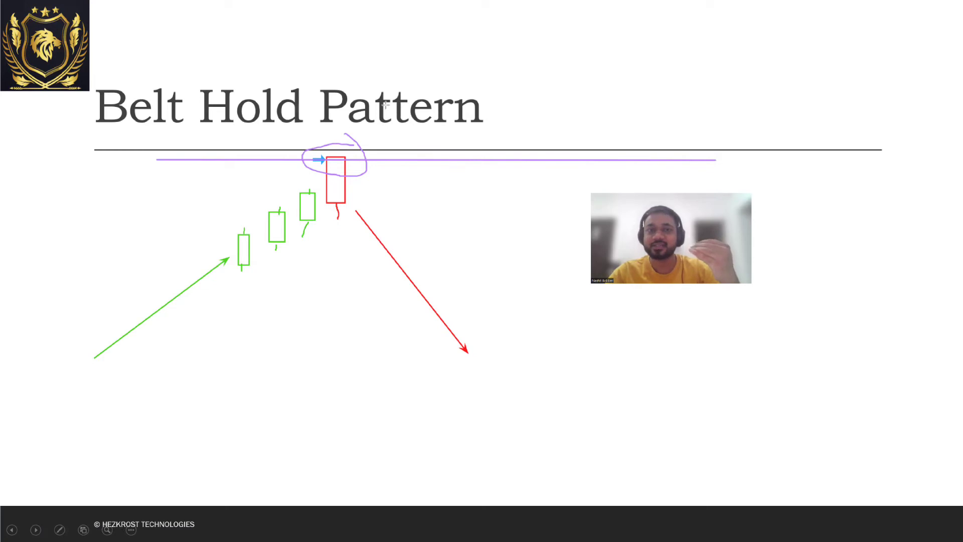
{"action": "left_click_drag", "start_coordinate": [344, 197], "coordinate": [500, 342]}
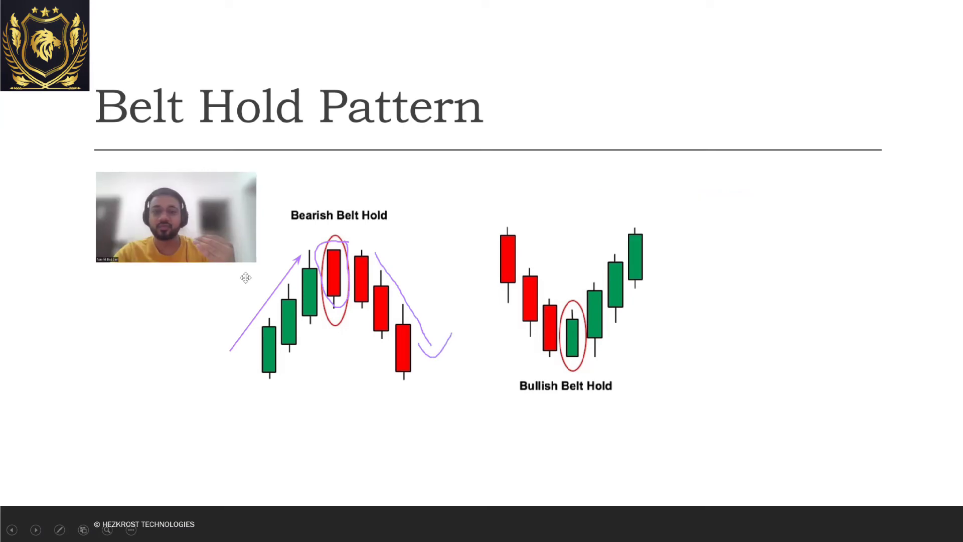
Trace a purple downtrend stroke into the Bullish Belt Hold candle
{"action": "left_click_drag", "start_coordinate": [454, 252], "coordinate": [866, 388]}
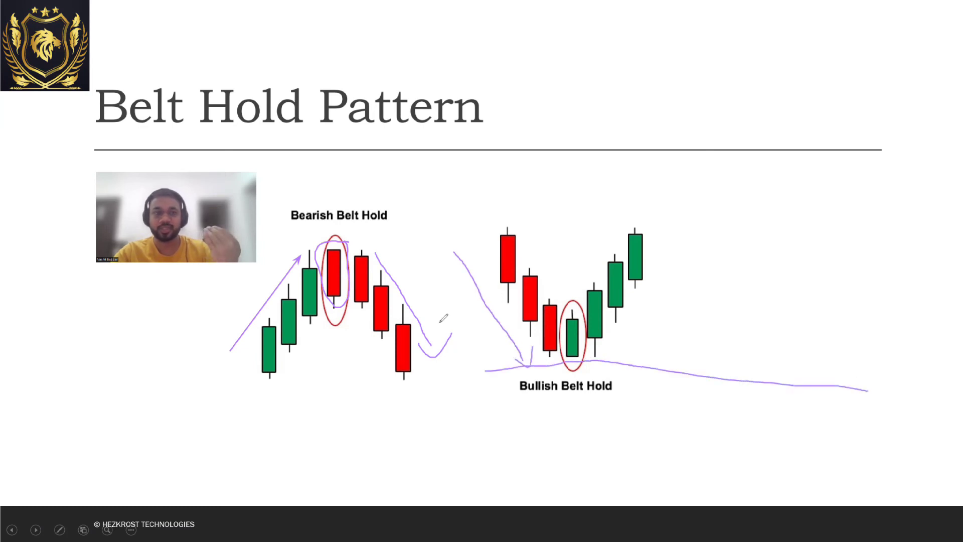